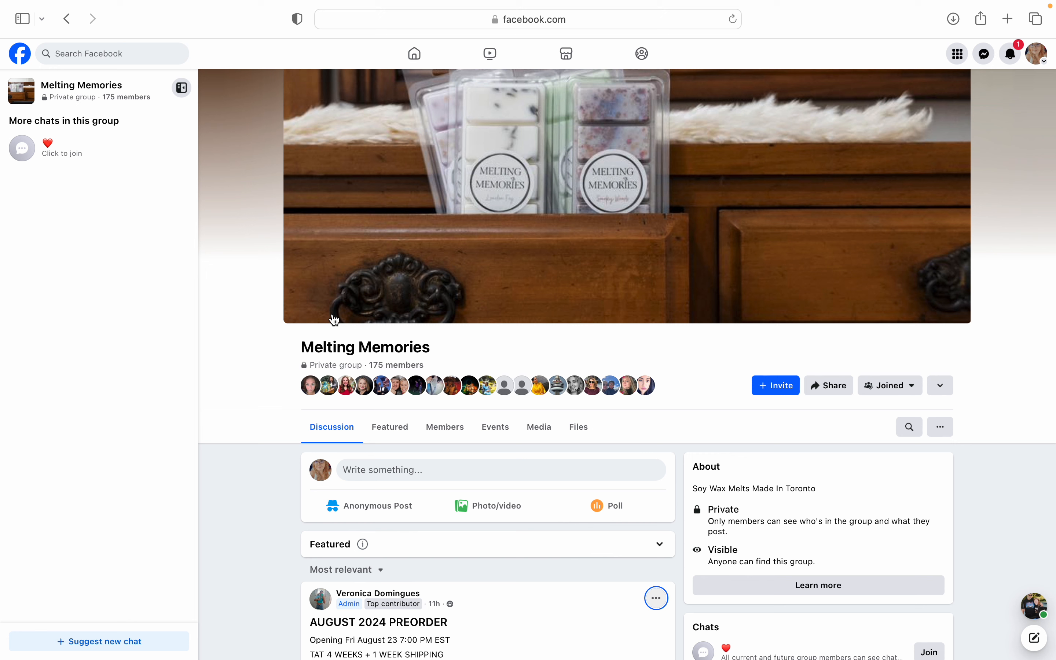
# Step: Scroll the August 2024 preorder post down to its scent list, Apple S'mores through Iced Pumpkin Cookies
pyautogui.scroll(-3)
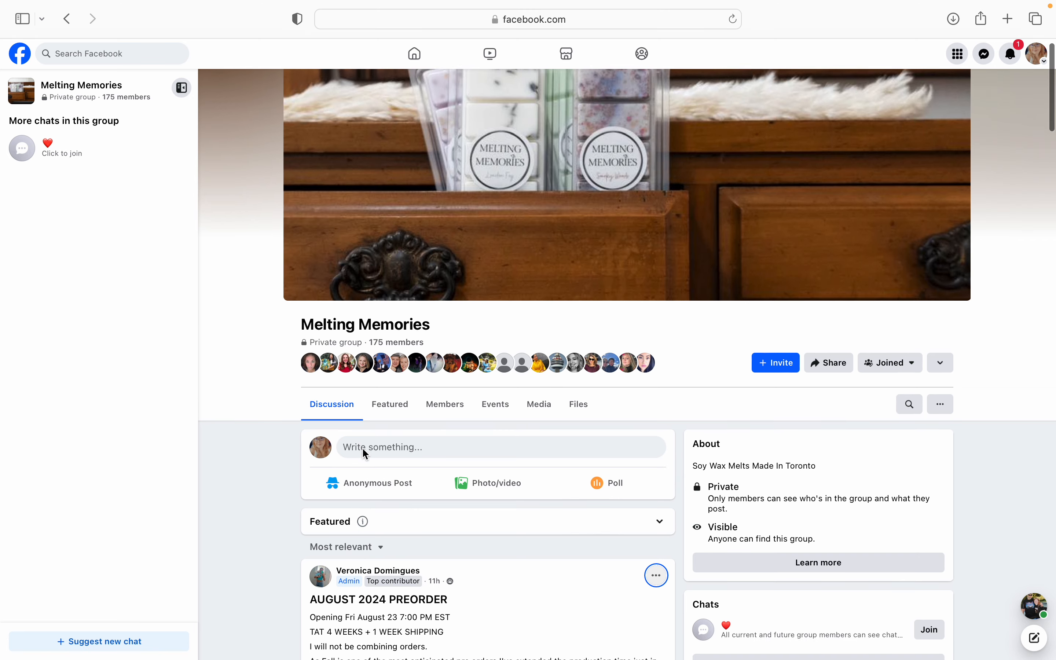
pyautogui.scroll(-3)
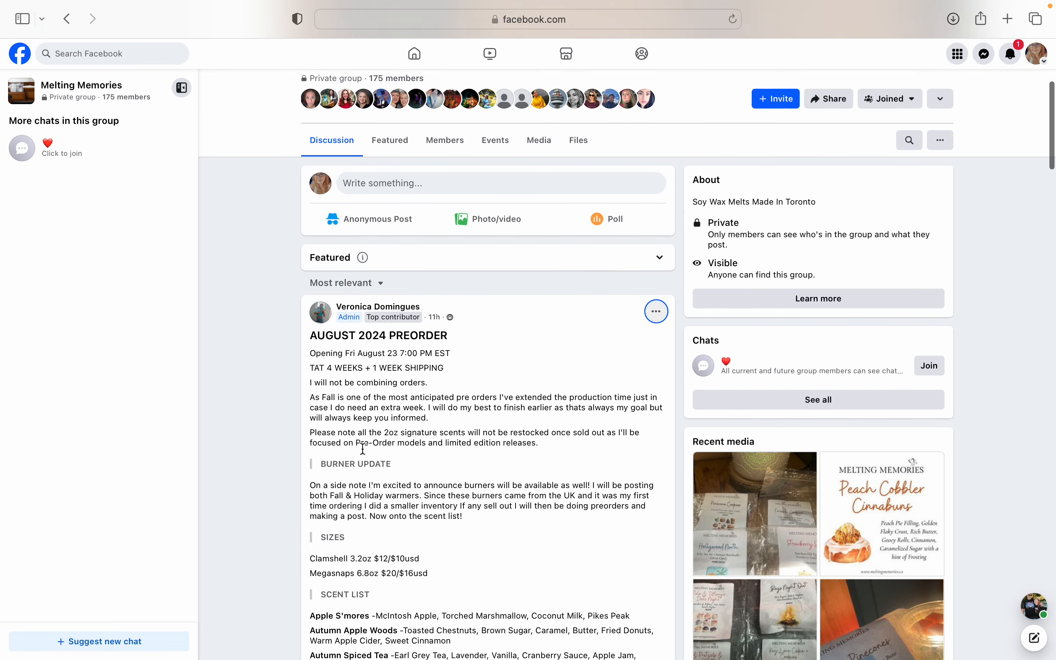
pyautogui.scroll(-3)
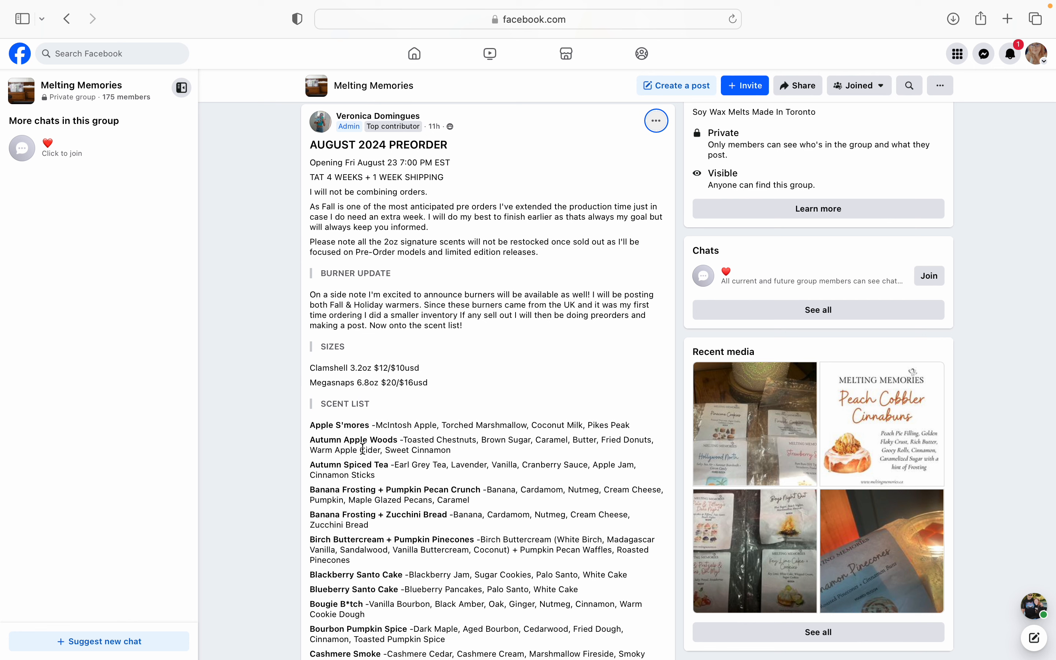
pyautogui.scroll(-3)
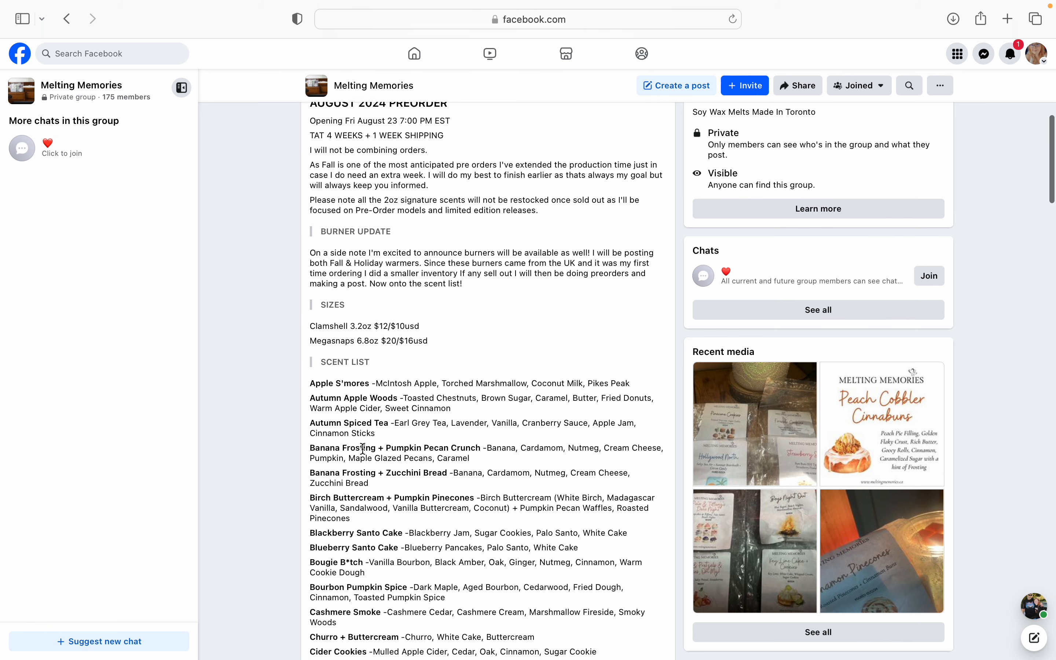
pyautogui.scroll(-3)
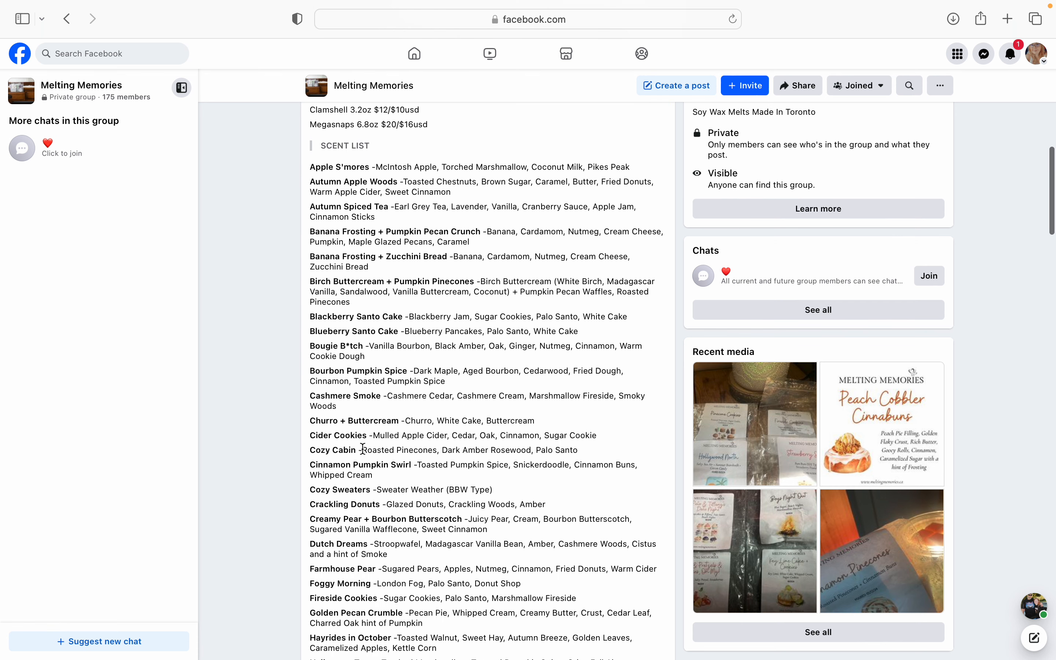
pyautogui.scroll(-3)
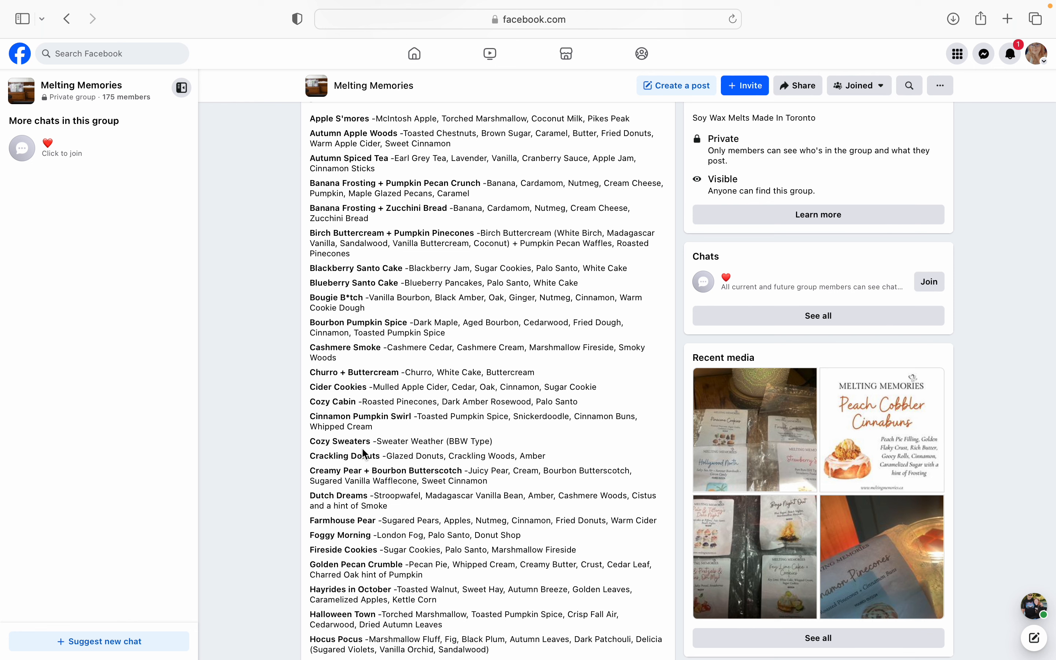
pyautogui.moveTo(500, 469)
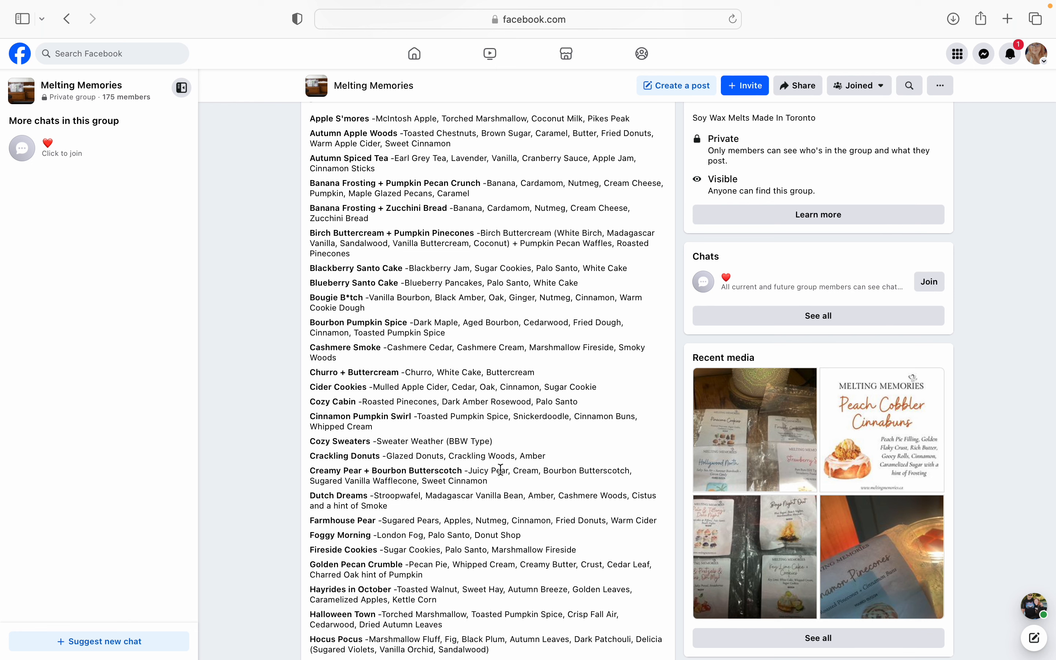
pyautogui.scroll(-3)
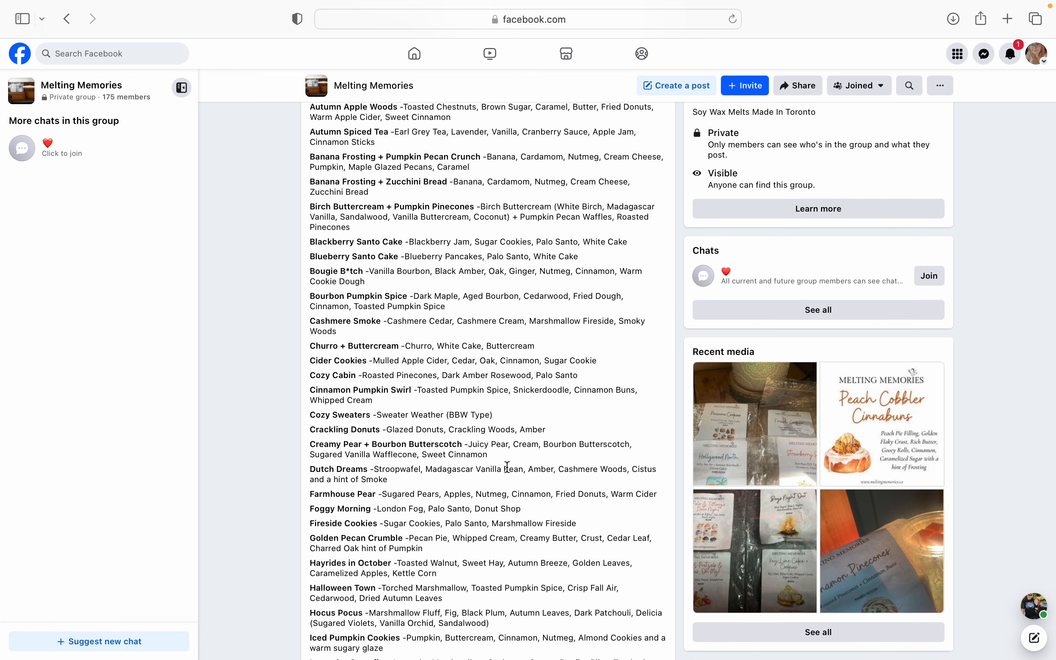
pyautogui.scroll(-3)
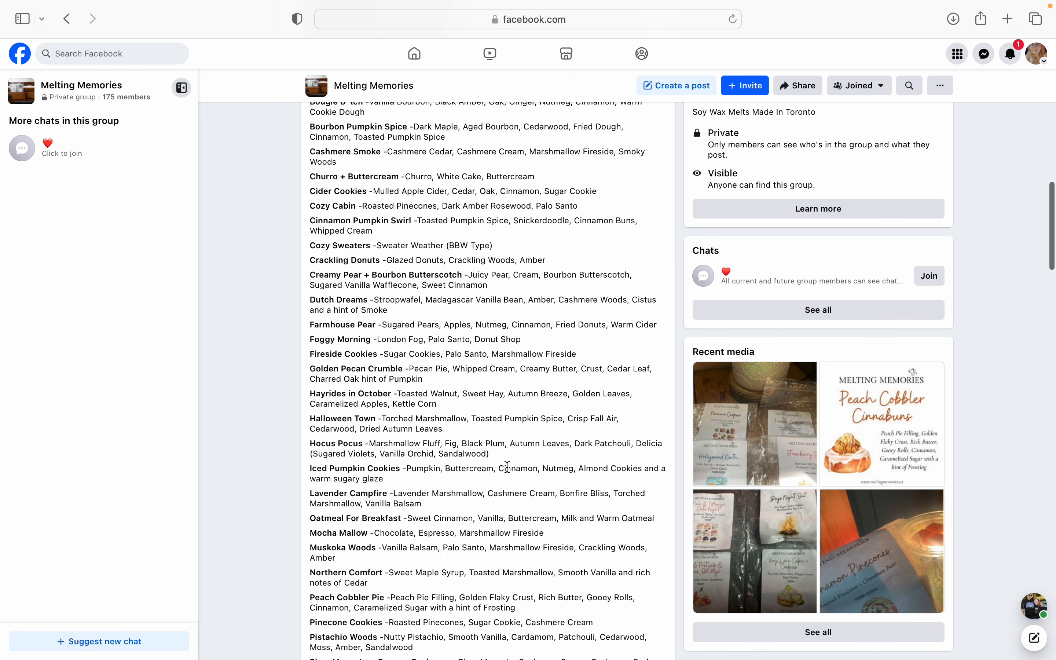
pyautogui.scroll(-3)
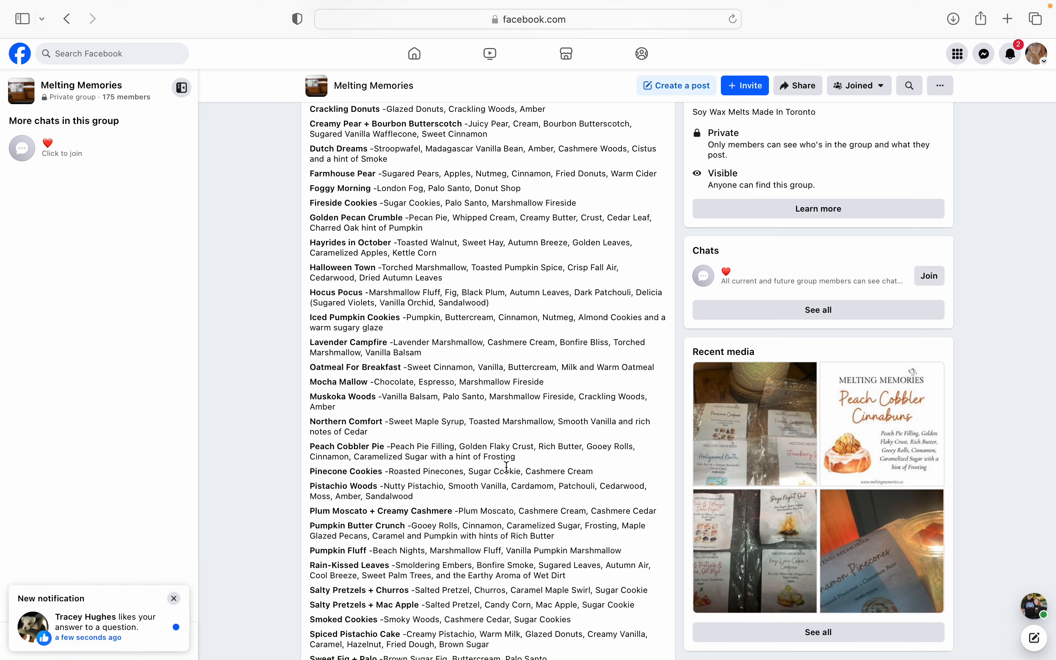
pyautogui.click(173, 598)
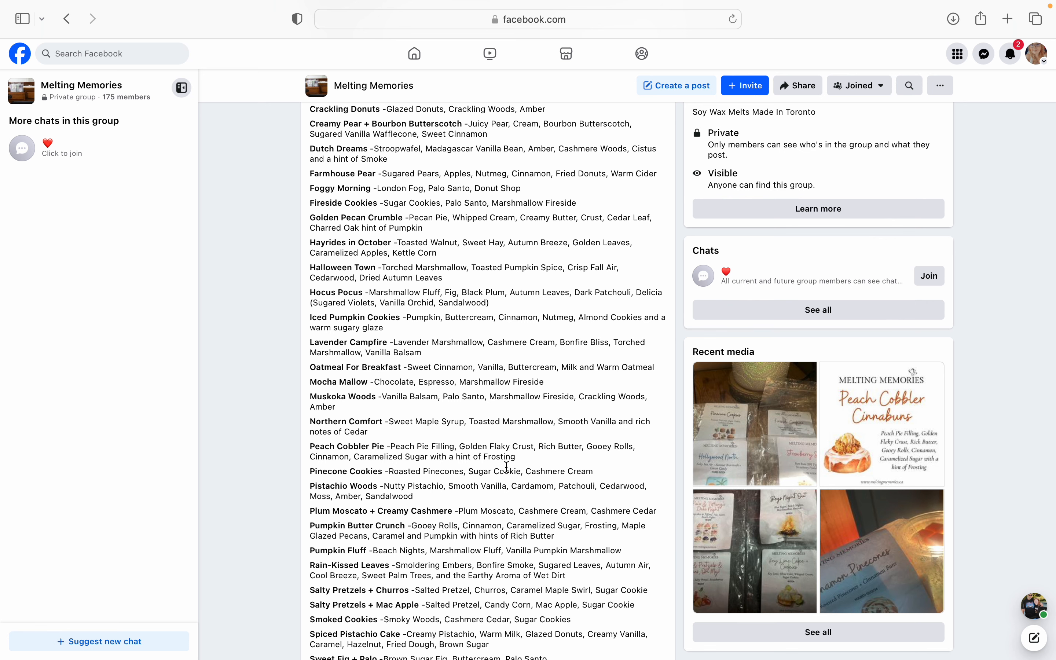
# Step: Scroll to the last scent, Woodland Chestnut, with the reactions and 28-comment count visible
pyautogui.scroll(-3)
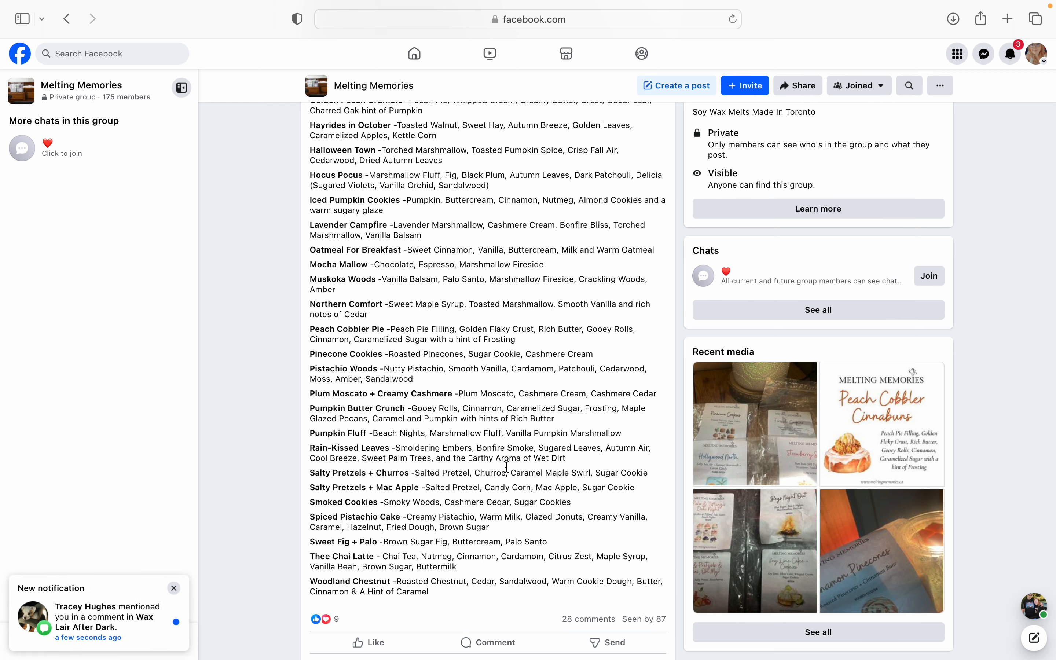
pyautogui.click(173, 588)
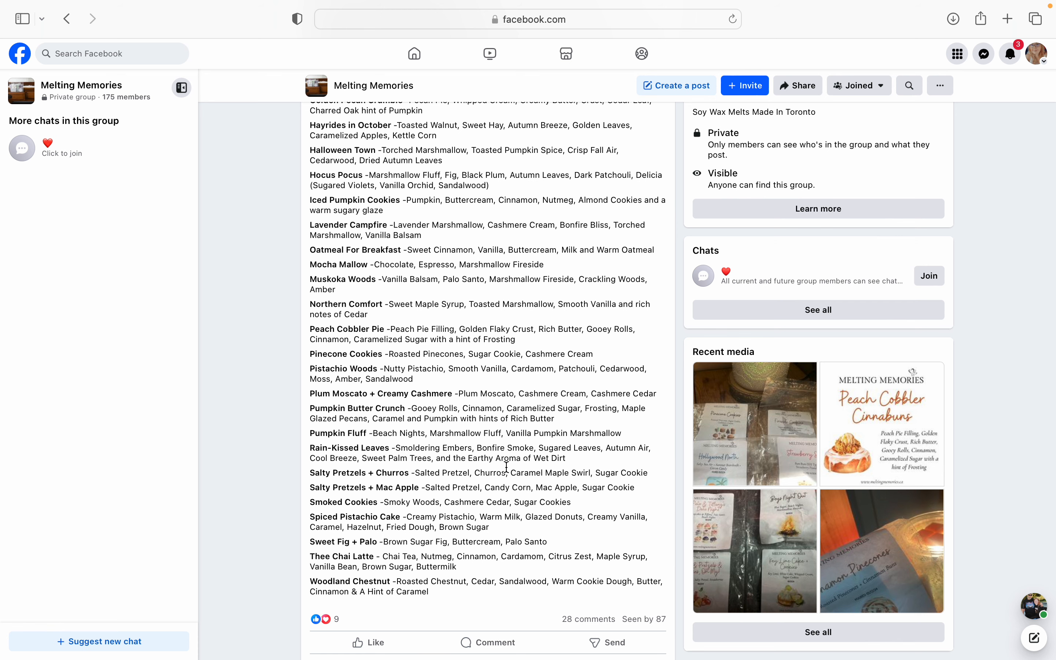
# Step: Scroll back up to the Sizes section and prices above the start of the Scent List
pyautogui.scroll(3)
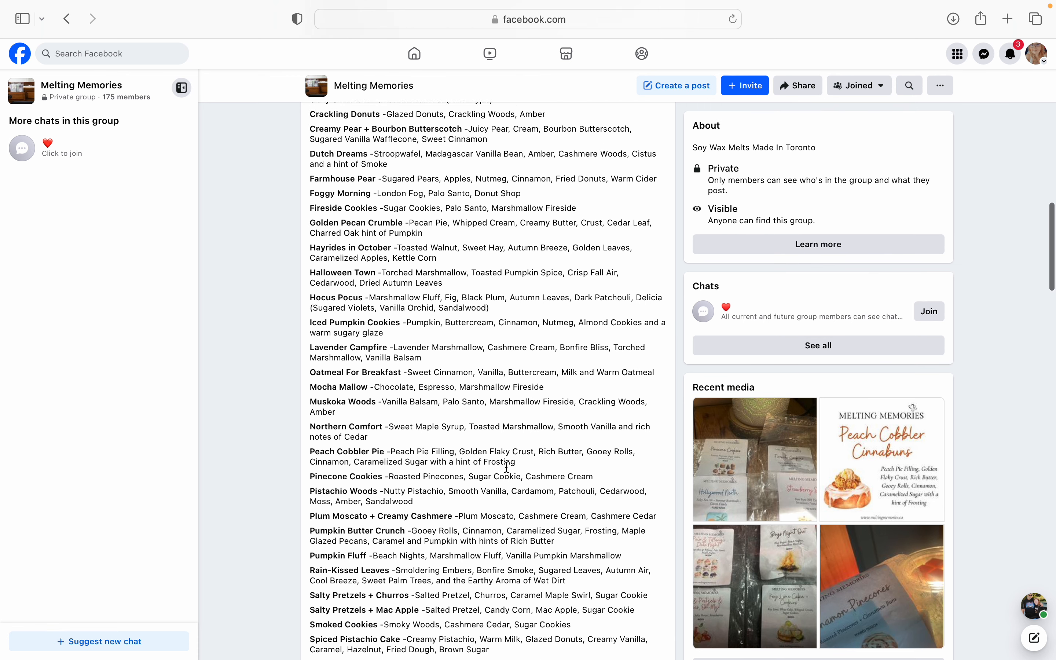
pyautogui.scroll(3)
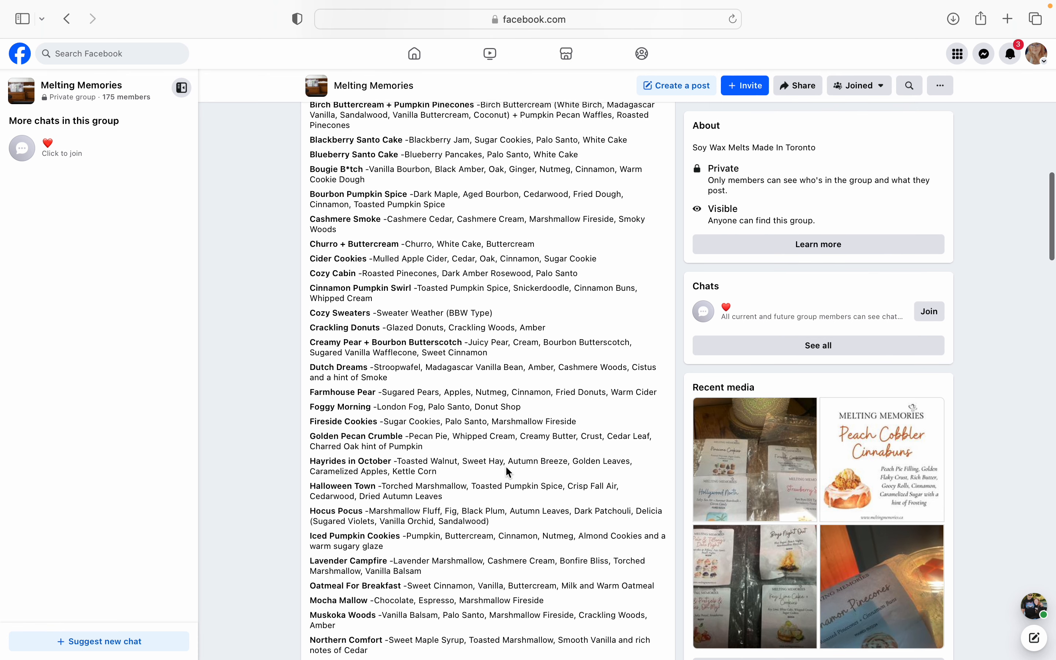
pyautogui.scroll(3)
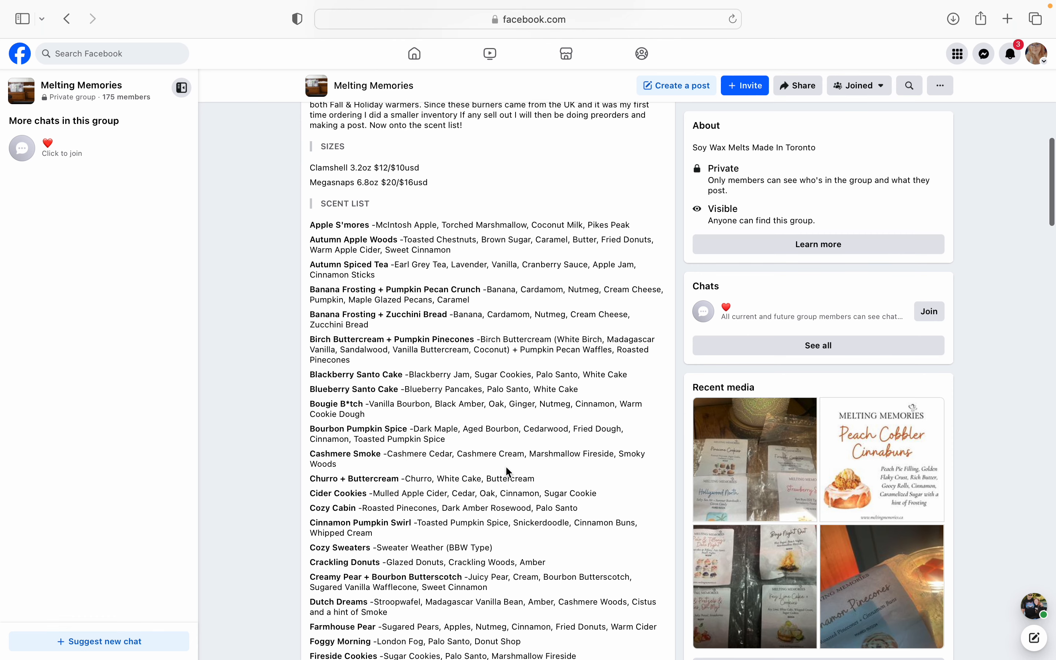
pyautogui.scroll(-3)
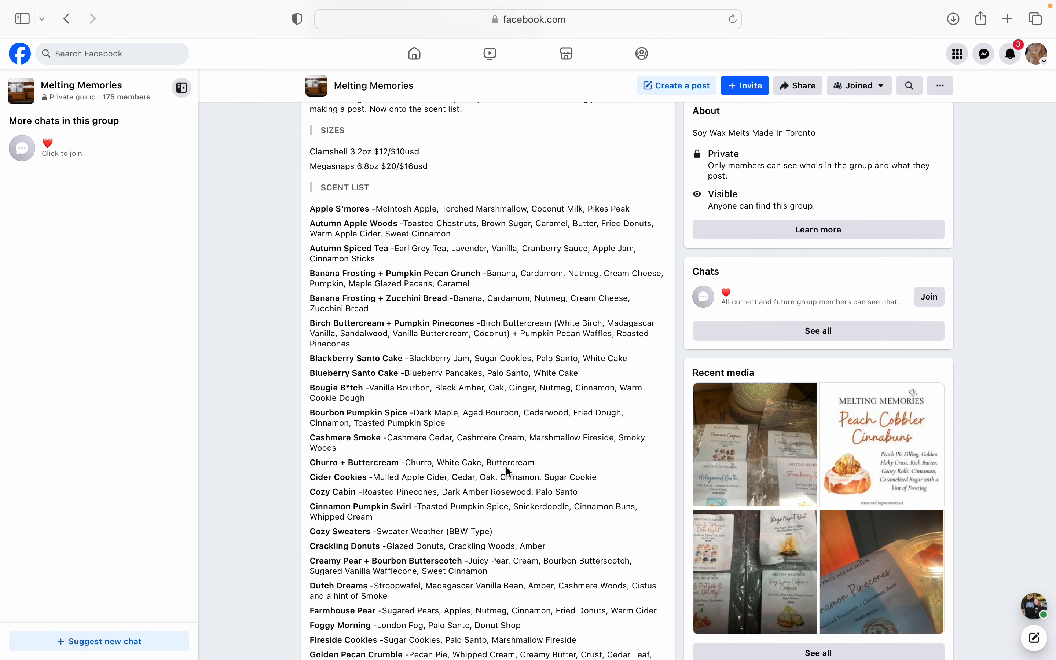